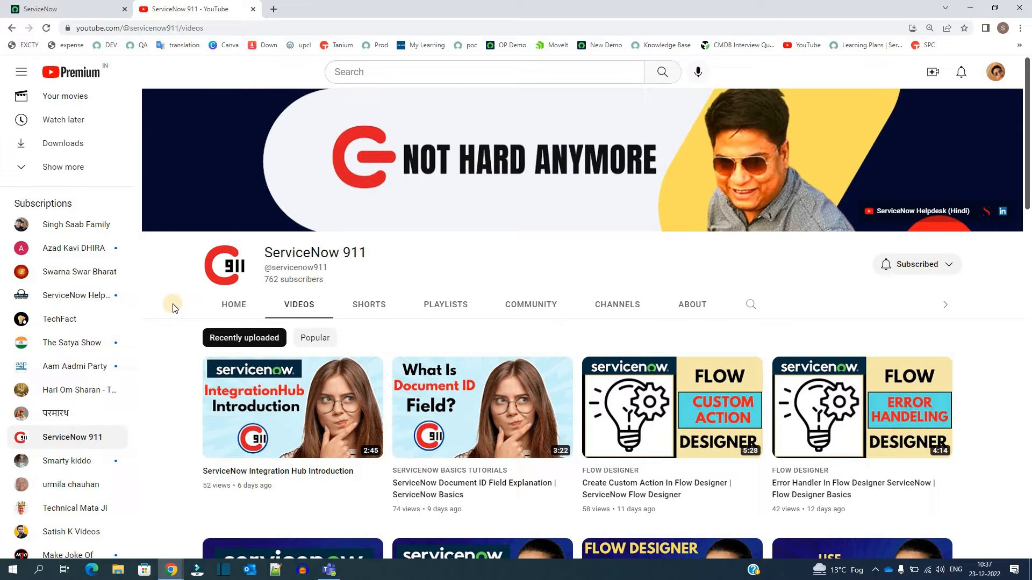
- Open the ServiceNow CMDB playlist from the ServiceNow 911 channel's Playlists tab
left_click(445, 304)
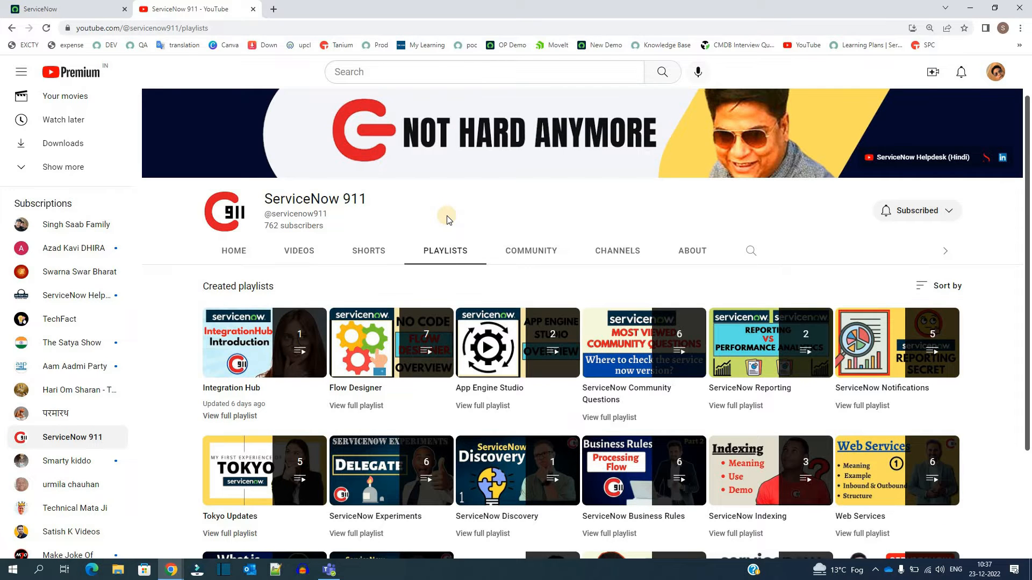
scroll("down", 3)
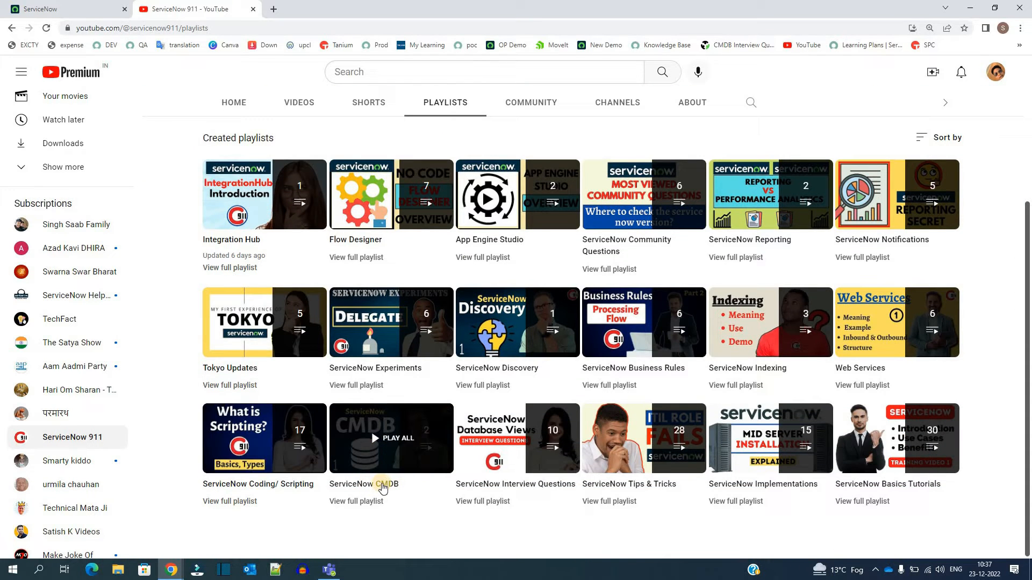
left_click(391, 439)
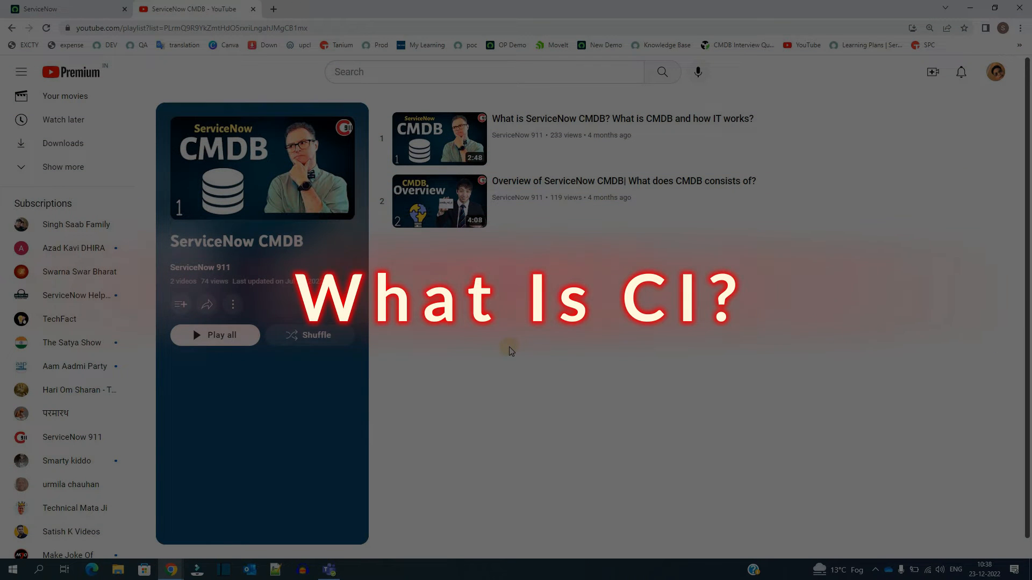
- On the ServiceNow instance, filter the application navigator with 'cmdb_'
left_click(66, 8)
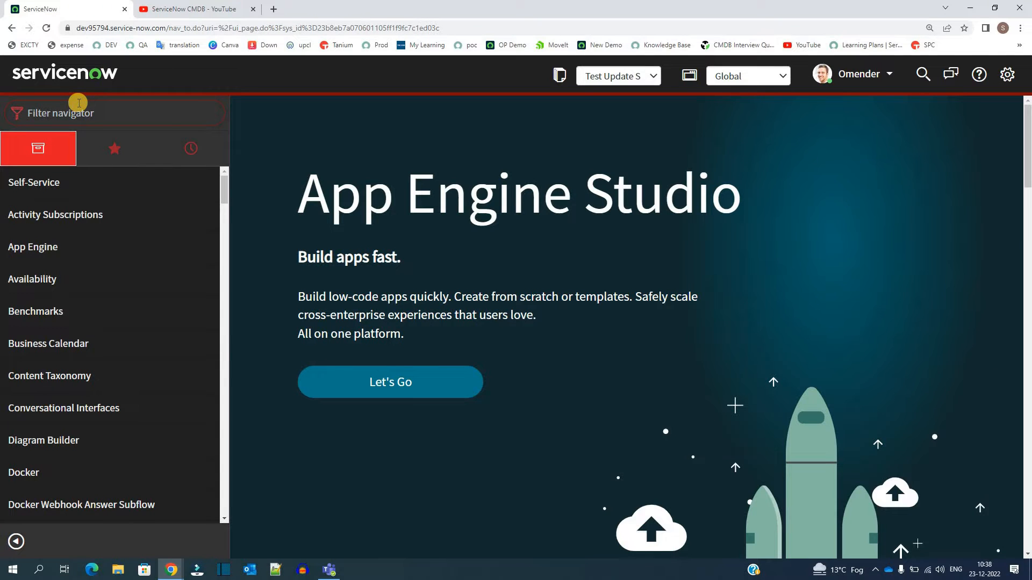
type("mdb_")
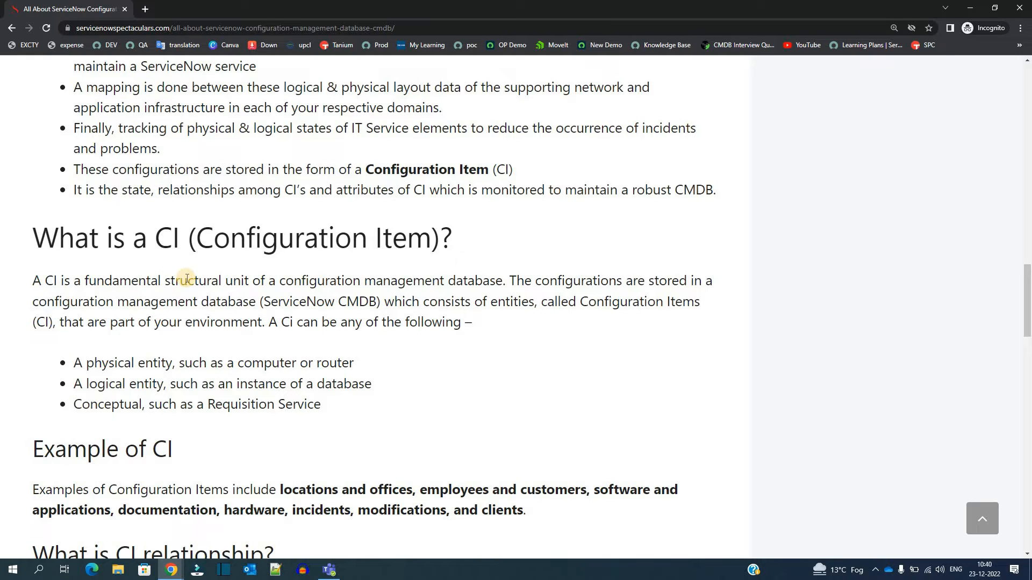
mouse_move(275, 328)
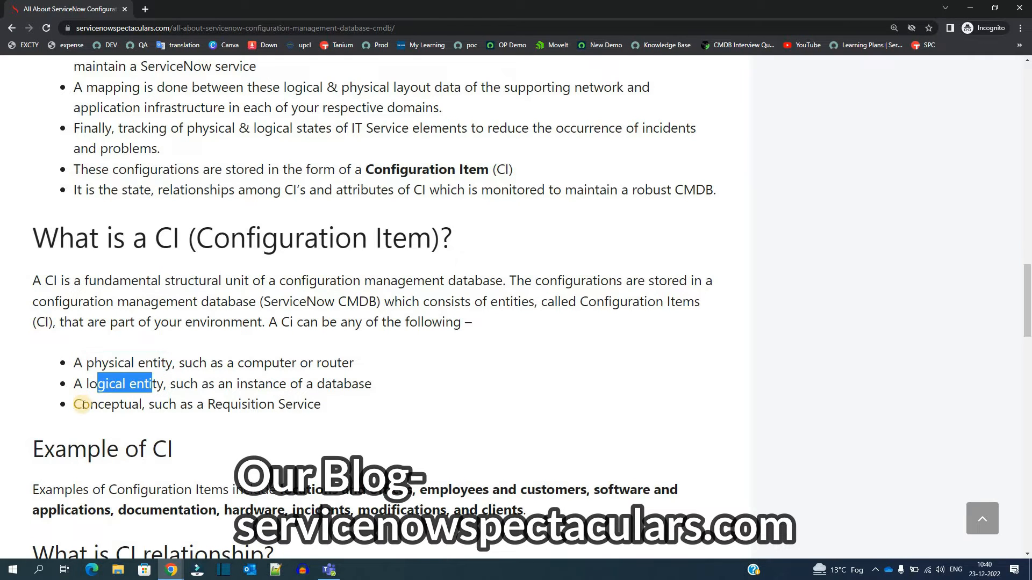
- Highlight 'Conceptual' among the article's CI examples and scroll further down
double_click(109, 404)
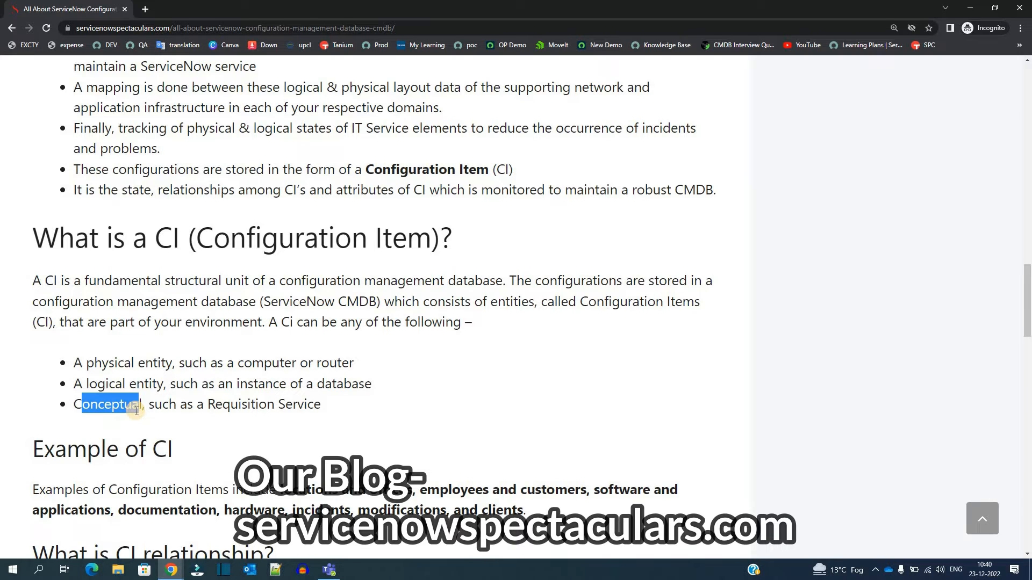
scroll("down", 3)
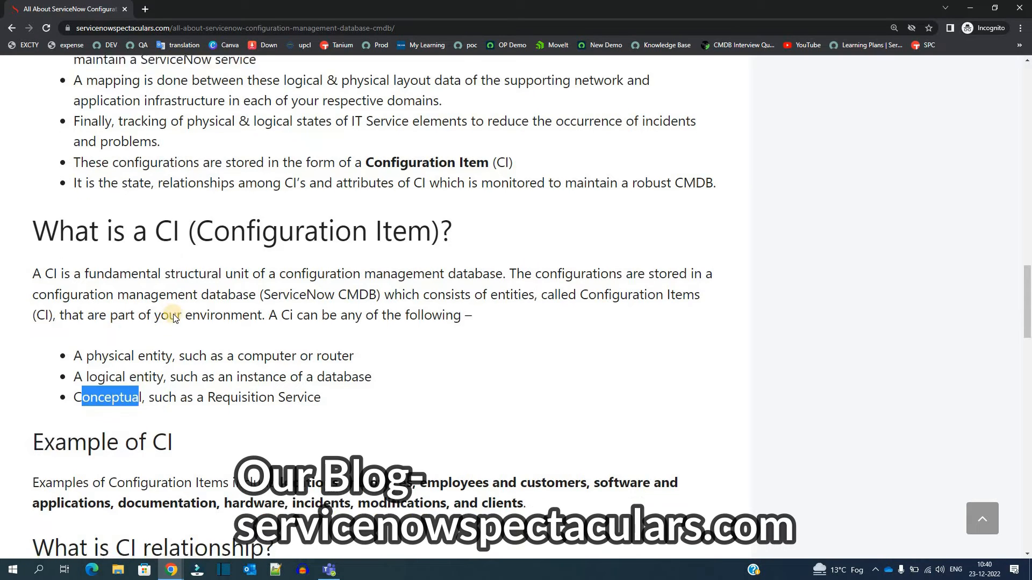
scroll("down", 3)
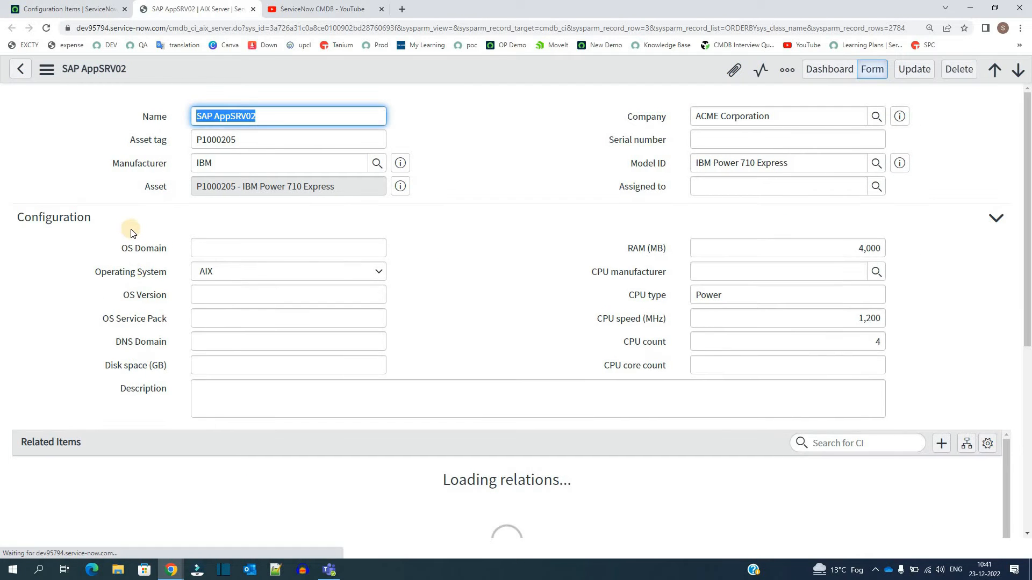
mouse_move(781, 252)
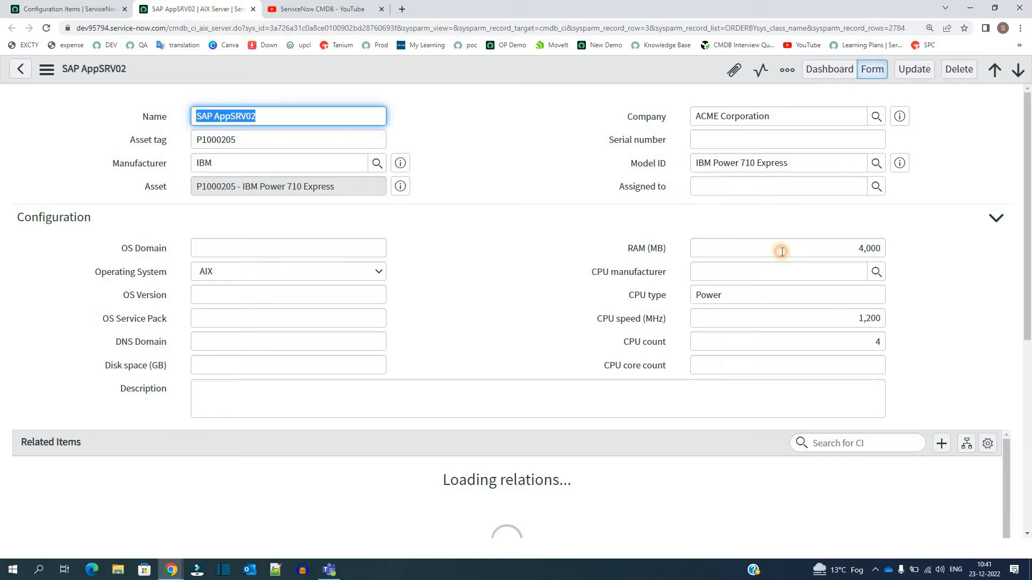
- Point out SAP AppSRV02's hardware values, then return to the Configuration Items list
left_click(783, 248)
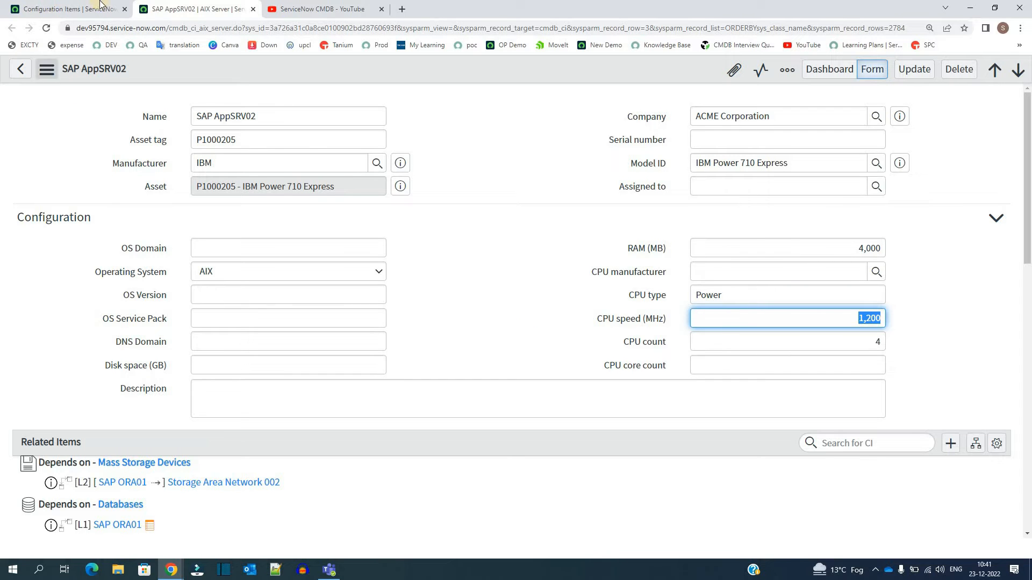
left_click(63, 9)
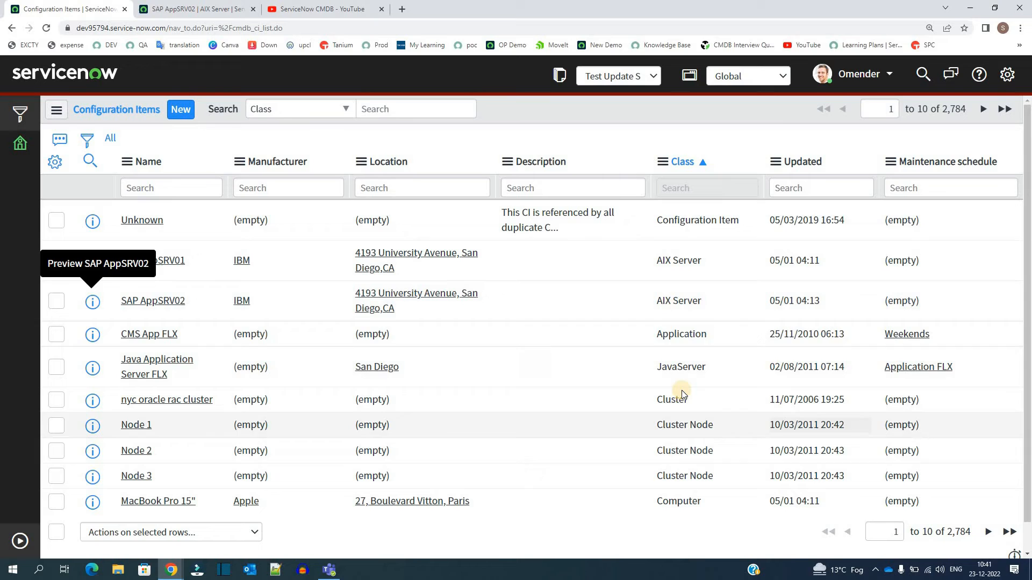
mouse_move(682, 399)
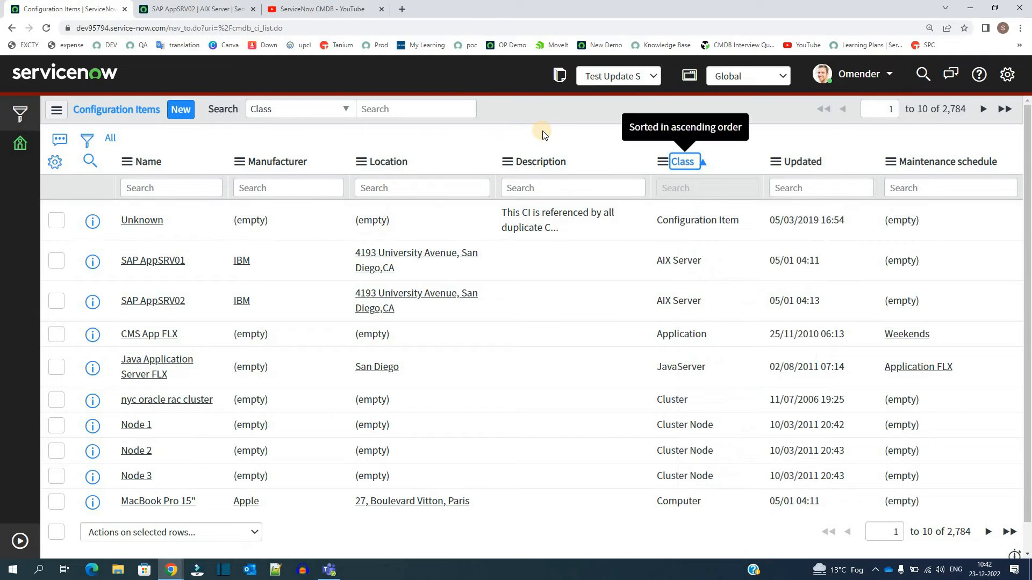
- Group configuration items by Class and highlight the Software (1767) group
left_click(682, 161)
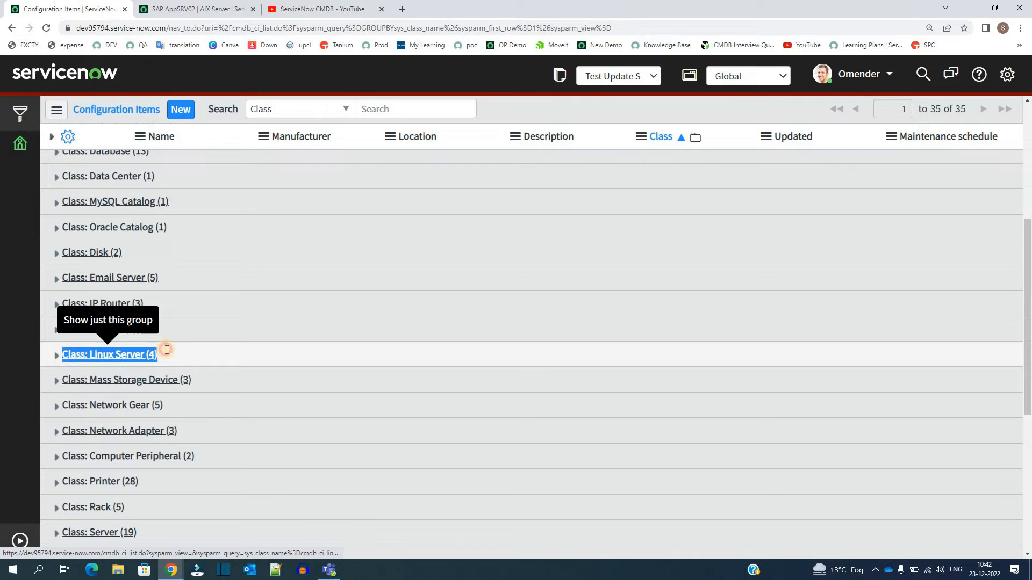
scroll("down", 3)
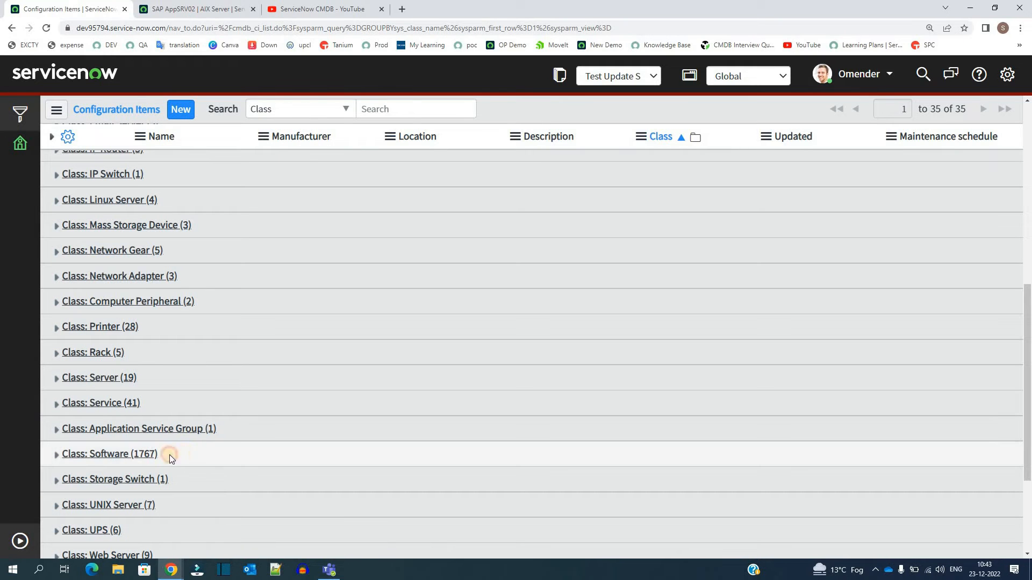
double_click(125, 454)
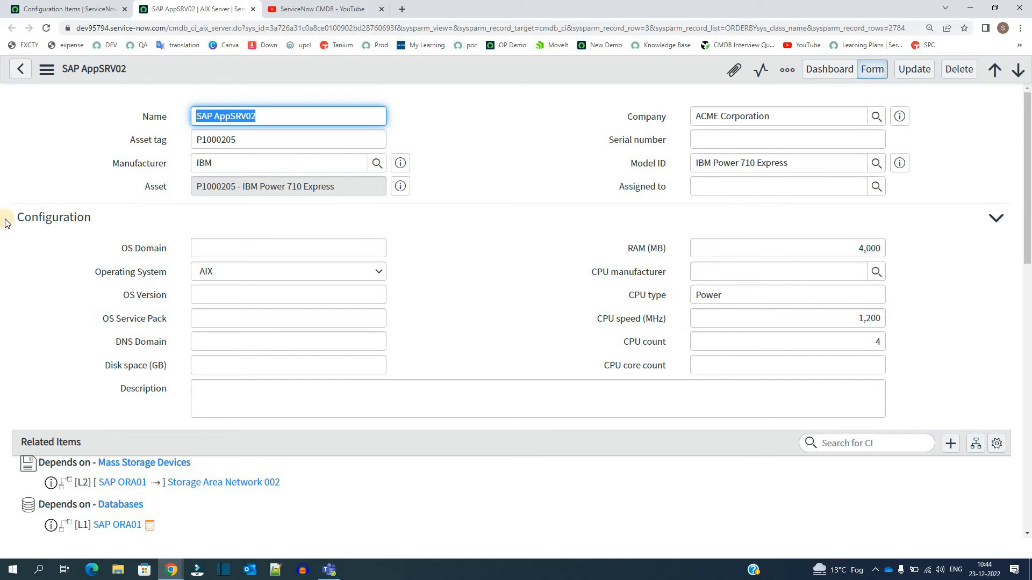
- Select the name SAP AppSRV02, then scroll down to its Related Items list
double_click(46, 217)
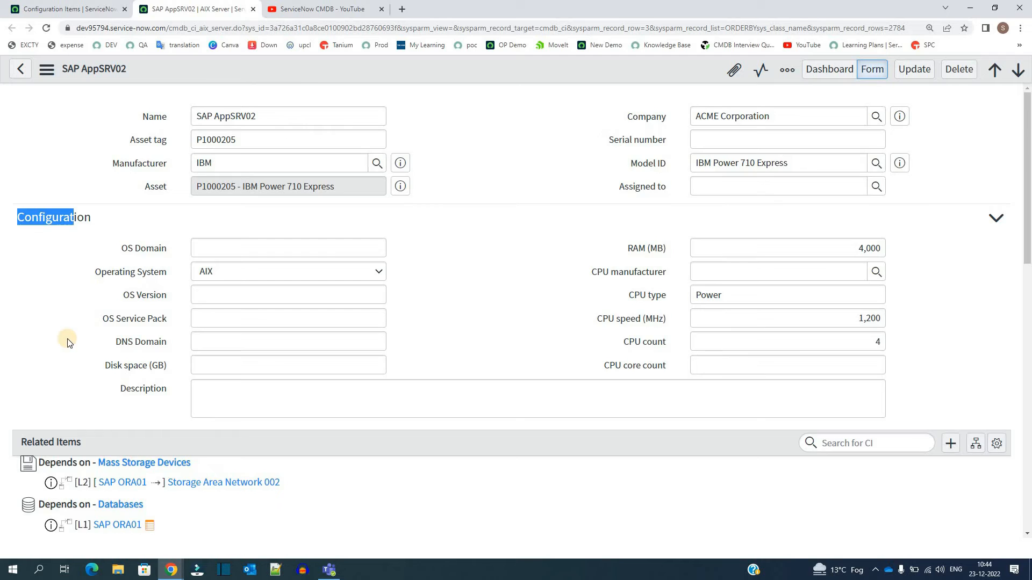
scroll("down", 3)
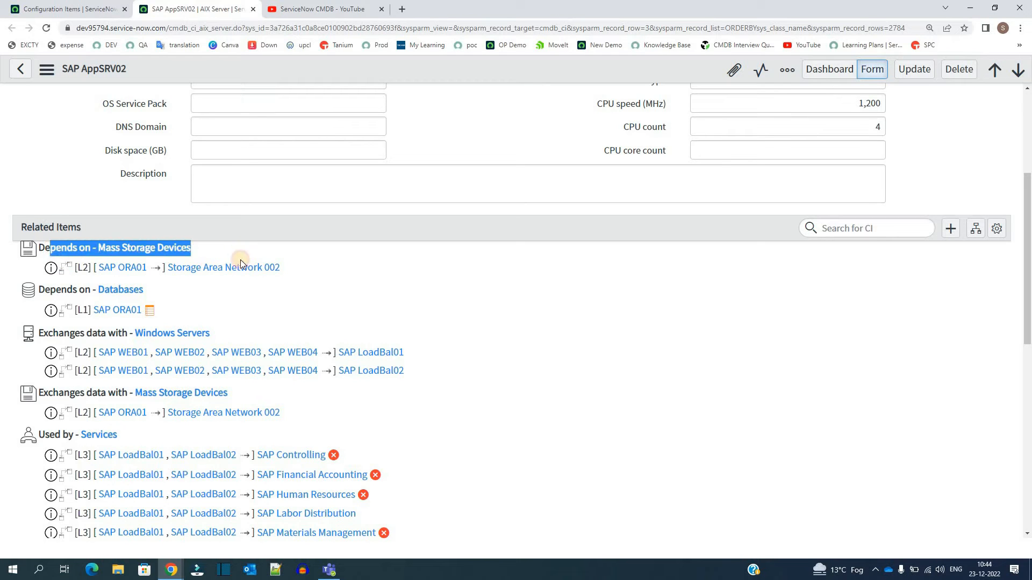
scroll("down", 3)
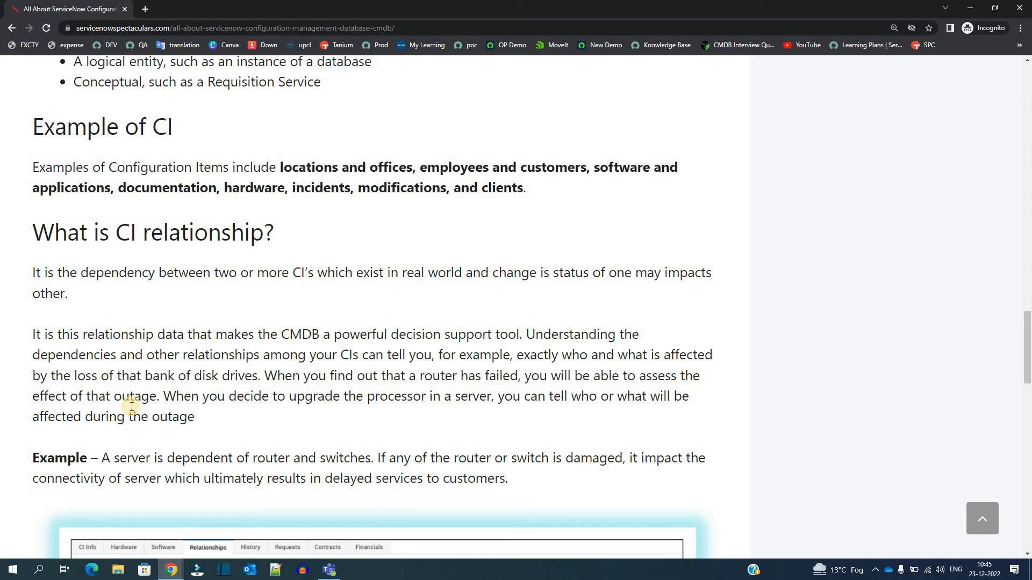
mouse_move(156, 298)
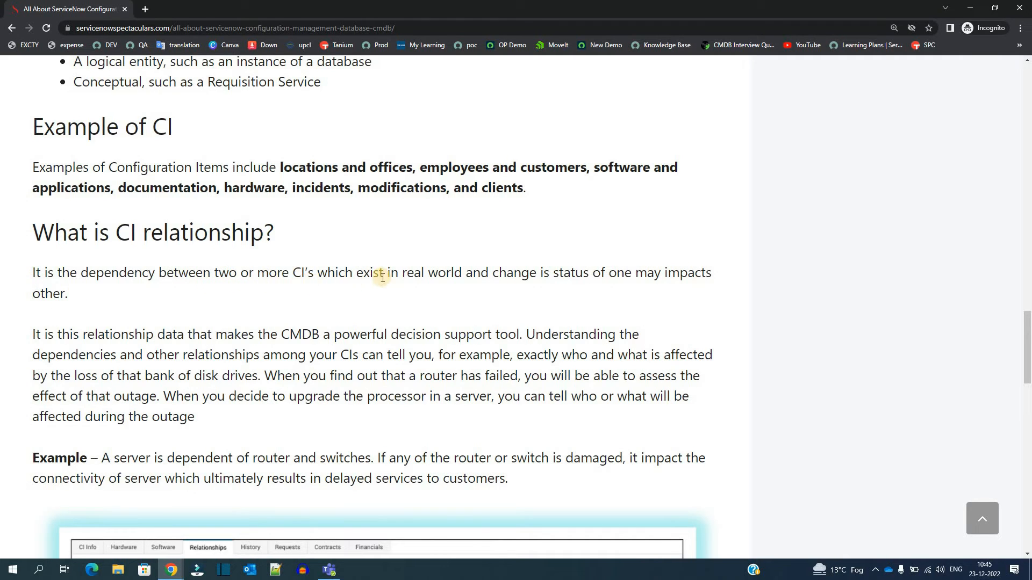
mouse_move(511, 277)
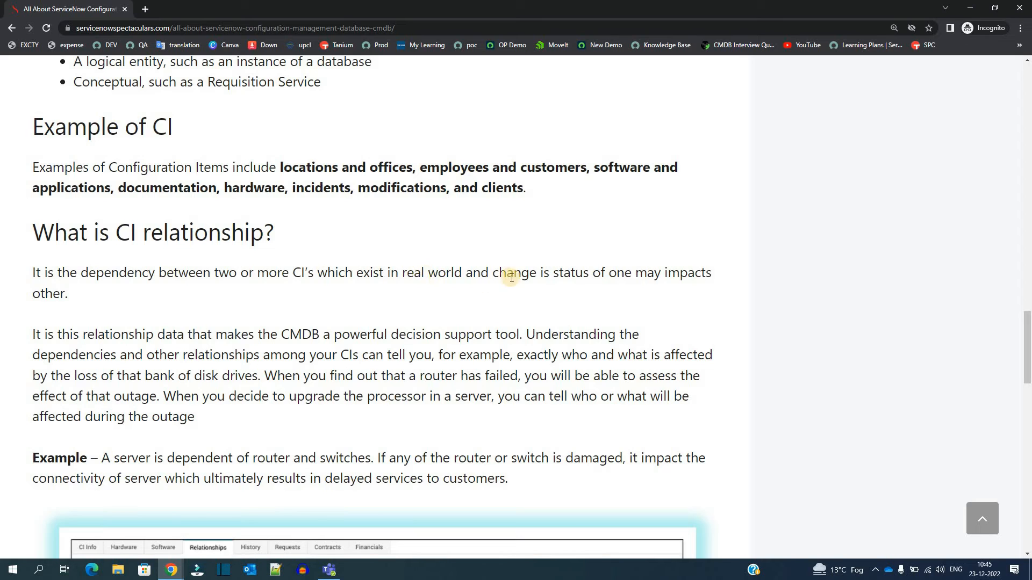
mouse_move(16, 347)
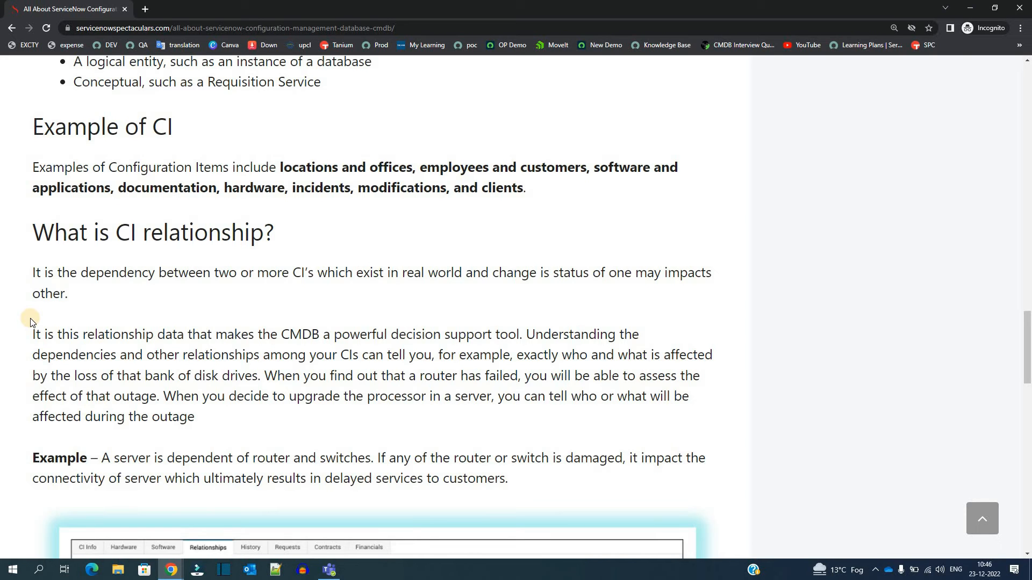
scroll("down", 3)
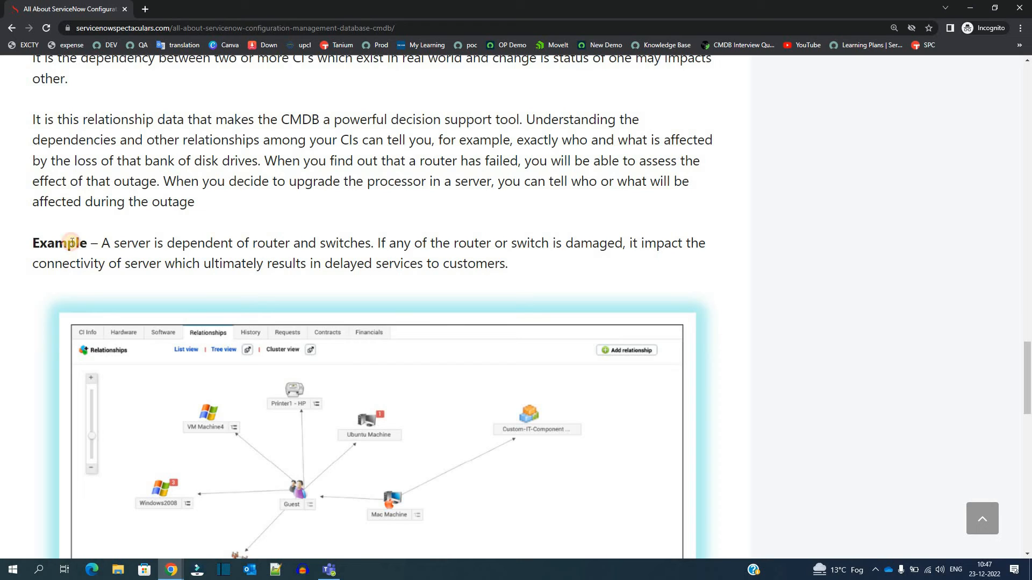
double_click(59, 243)
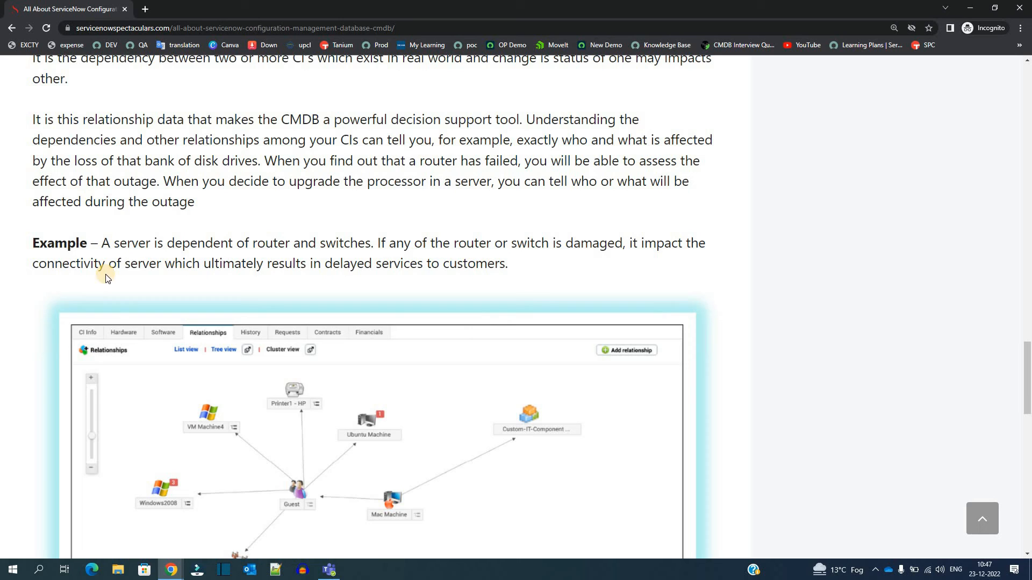
mouse_move(3, 323)
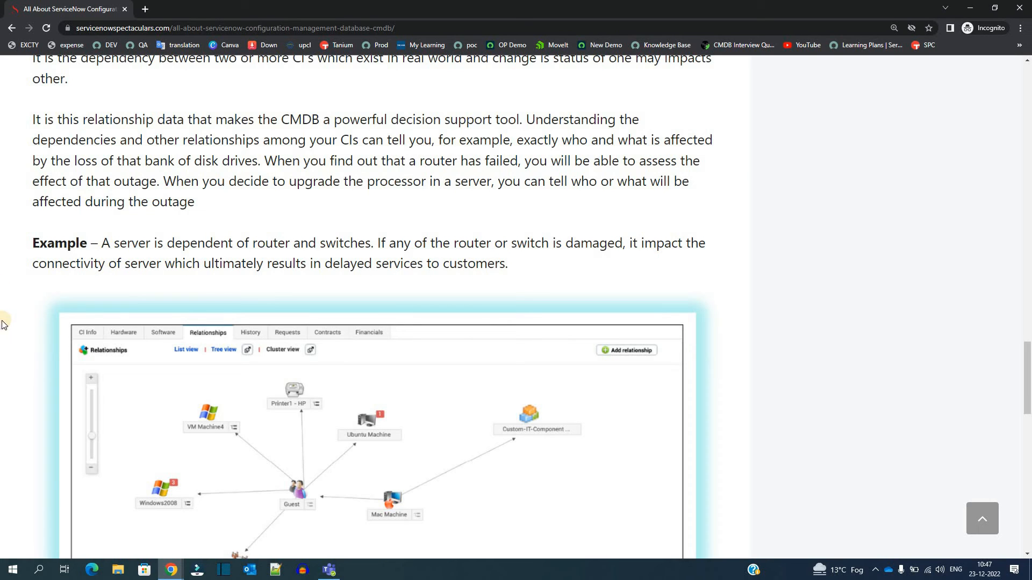
mouse_move(331, 277)
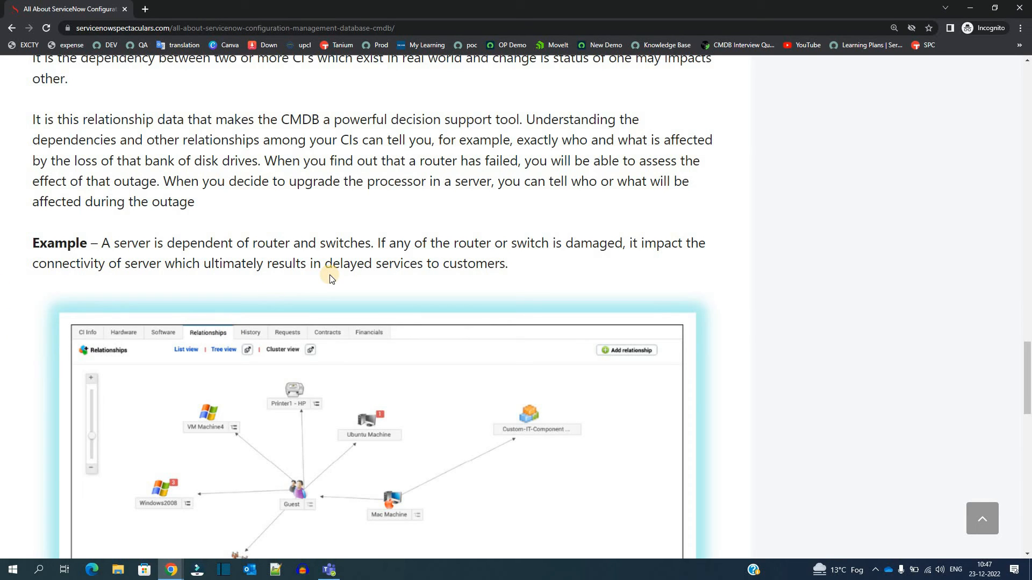
mouse_move(85, 319)
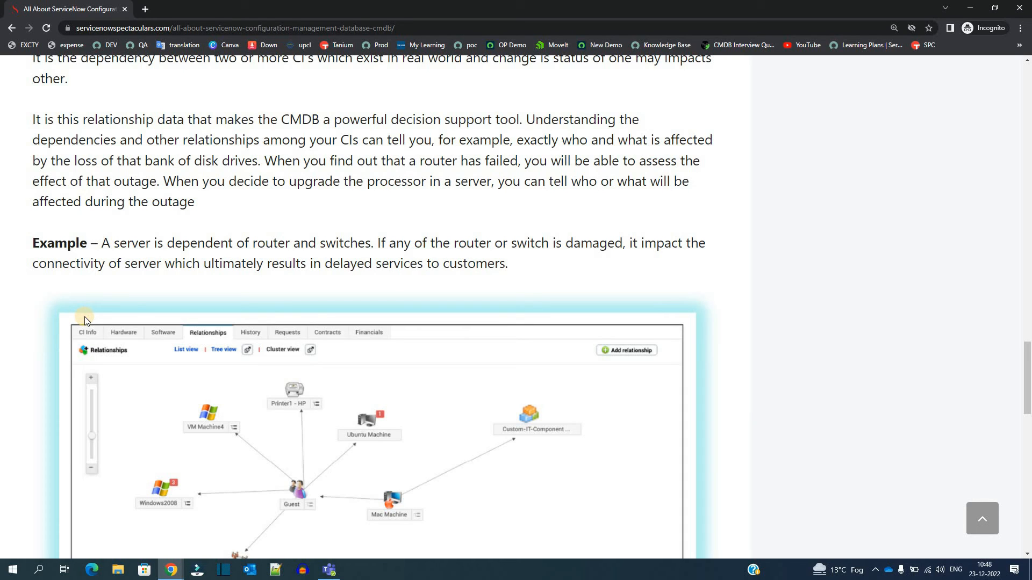
mouse_move(15, 296)
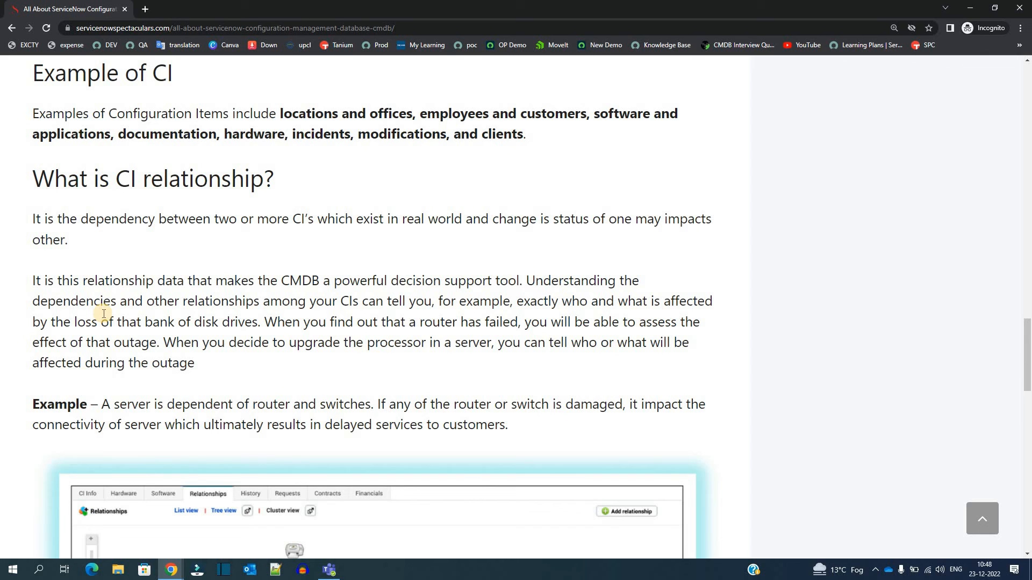
- Highlight the 'What happens with CI in CMDB?' bullets, ending with lifecycle maintenance
scroll("down", 3)
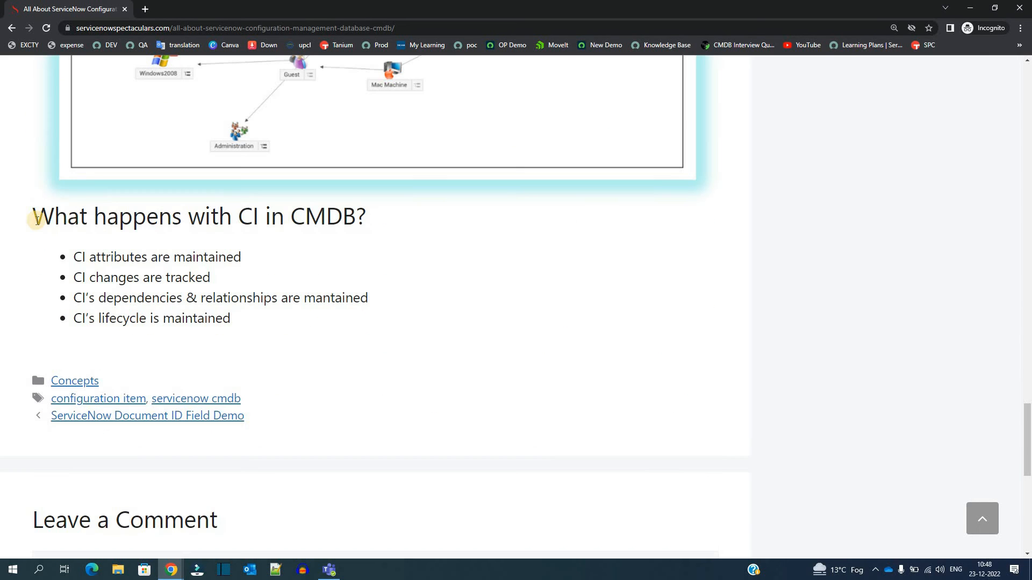
left_click_drag(36, 216, 286, 217)
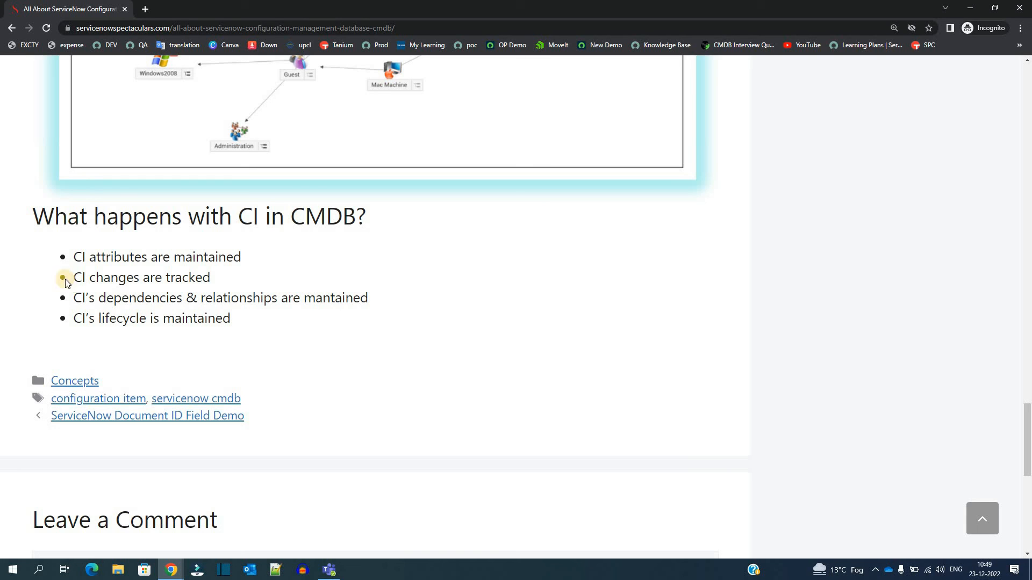
left_click_drag(262, 298, 361, 297)
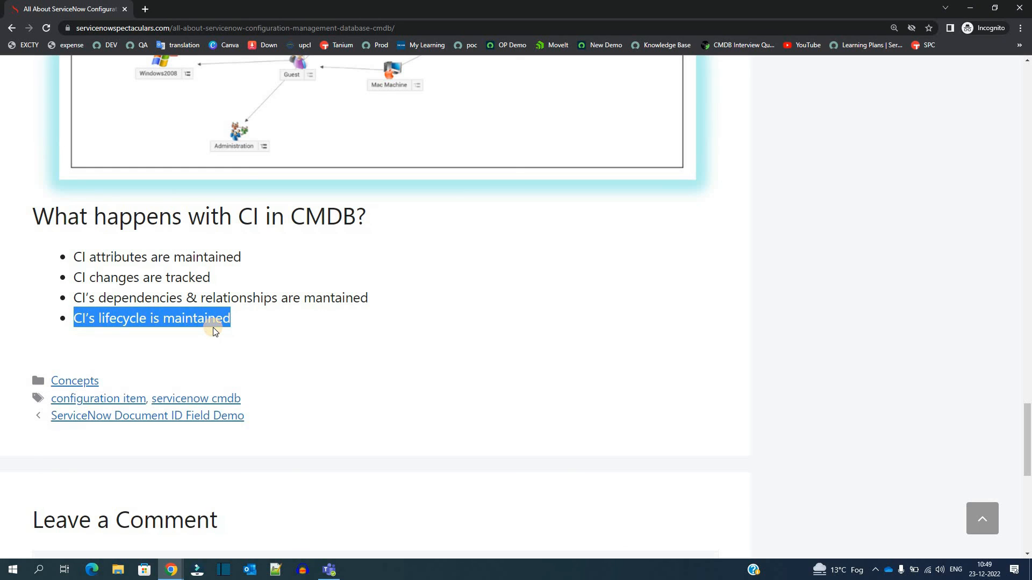
mouse_move(154, 351)
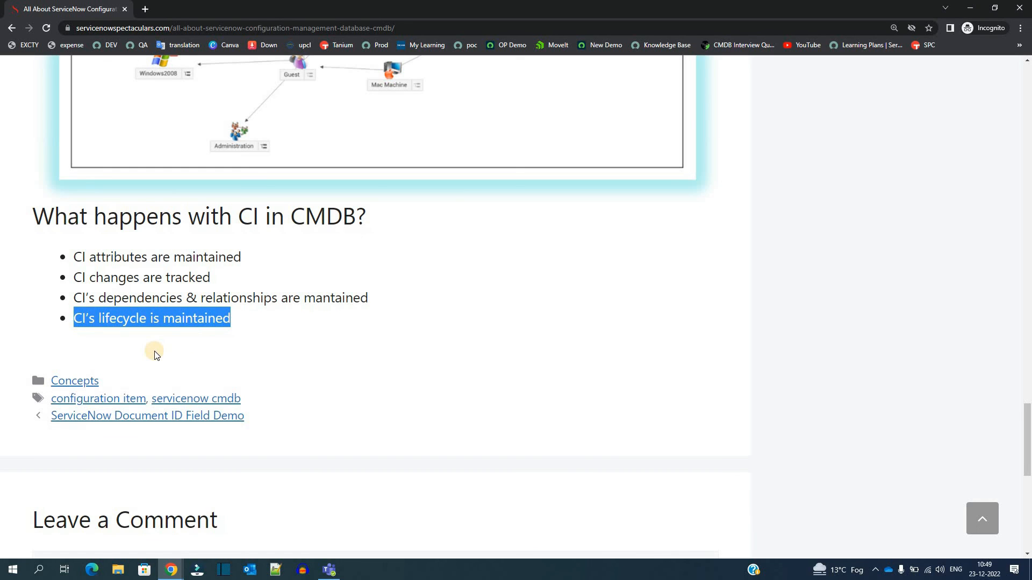